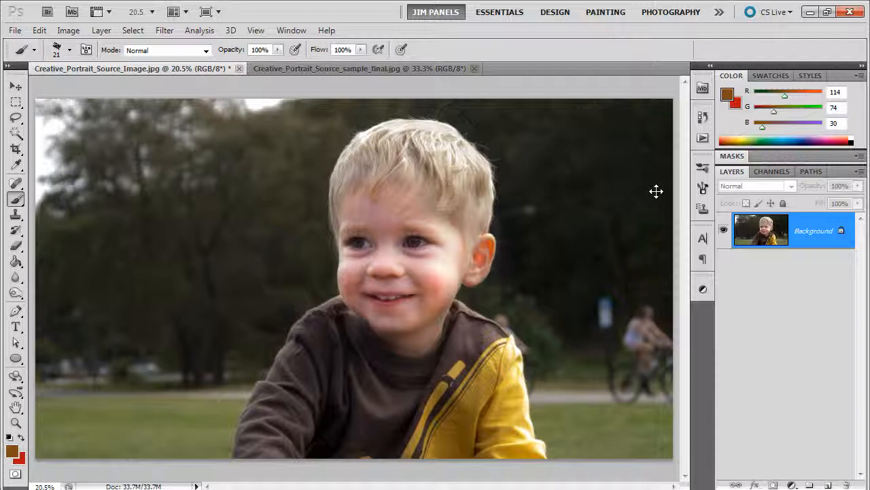
{"action": "mouse_move", "coordinate": [294, 159]}
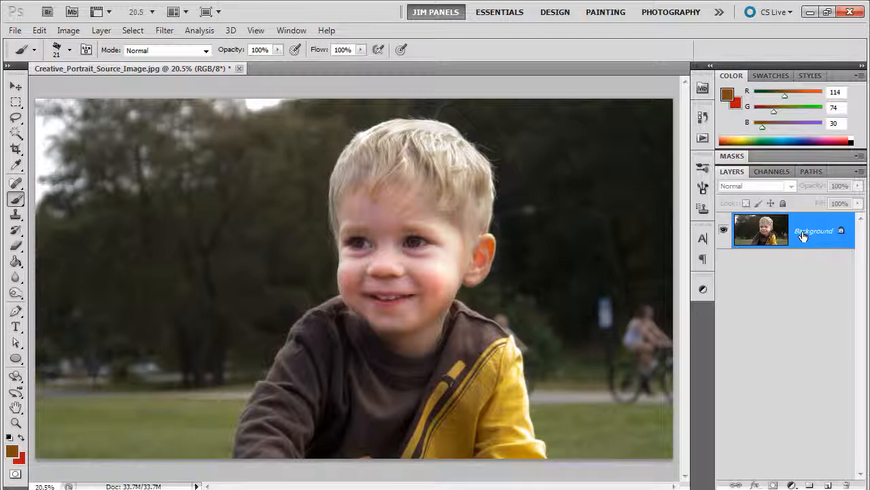
Convert the Background photo to Layer 0 and name the new empty layer 'PaintBack'.
{"action": "double_click", "coordinate": [810, 231]}
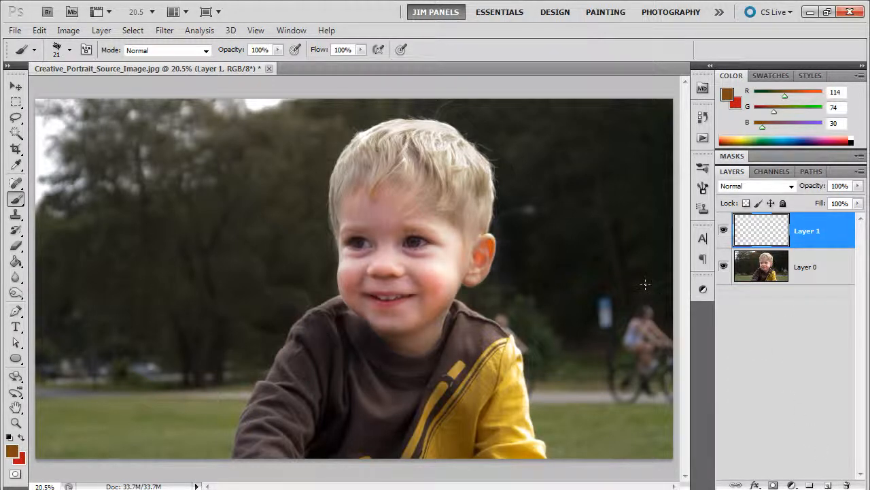
{"action": "double_click", "coordinate": [809, 230]}
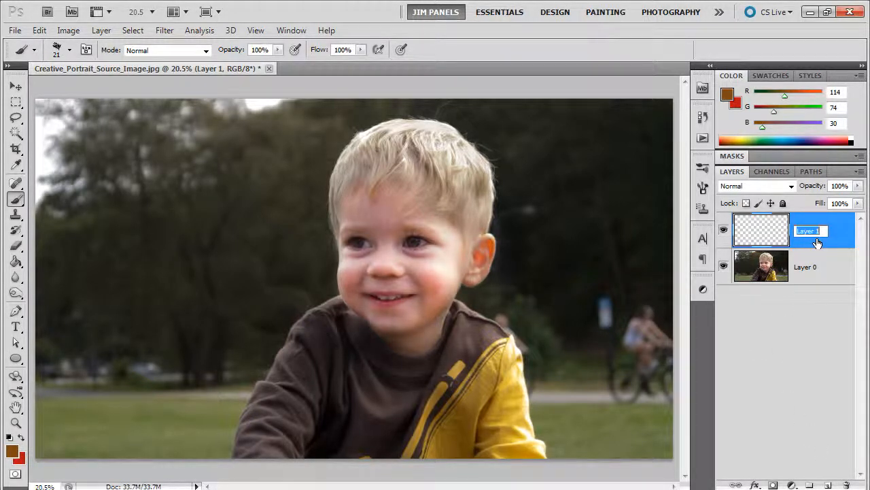
{"action": "type", "text": "PaintBack"}
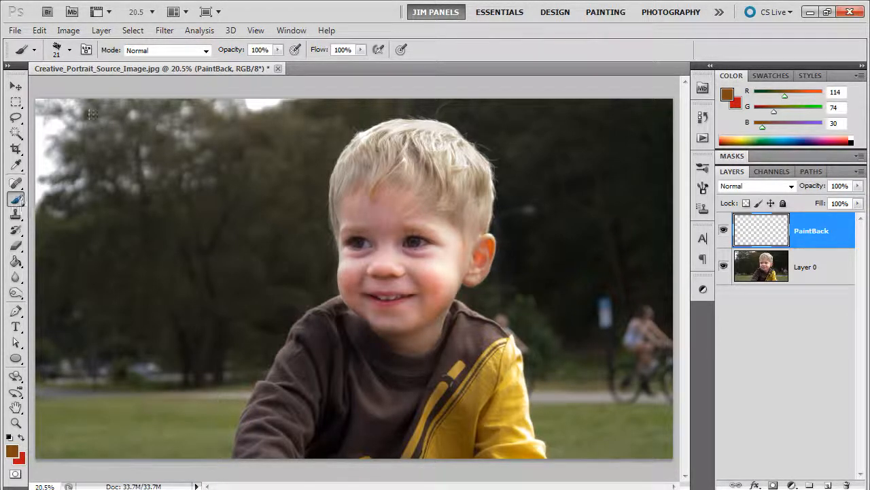
Load the ink_creative_portrait_brushes.abr brush set through the Brush Preset picker.
{"action": "left_click", "coordinate": [69, 49]}
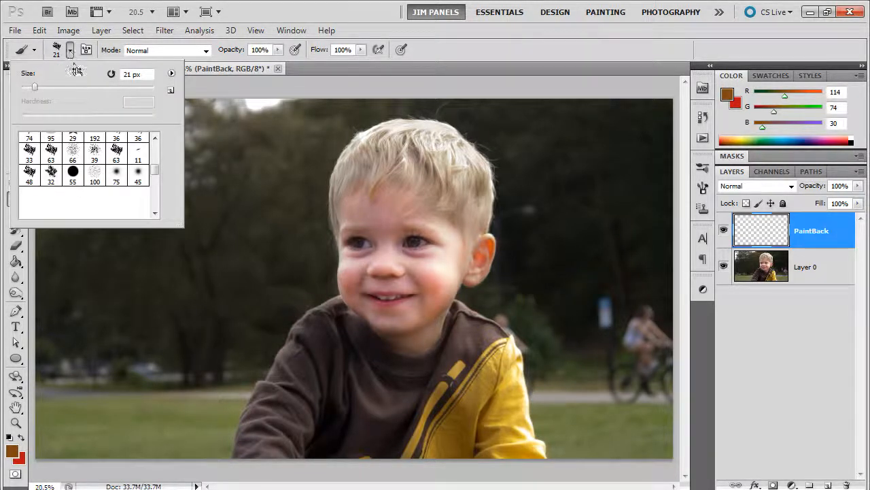
{"action": "left_click", "coordinate": [170, 75]}
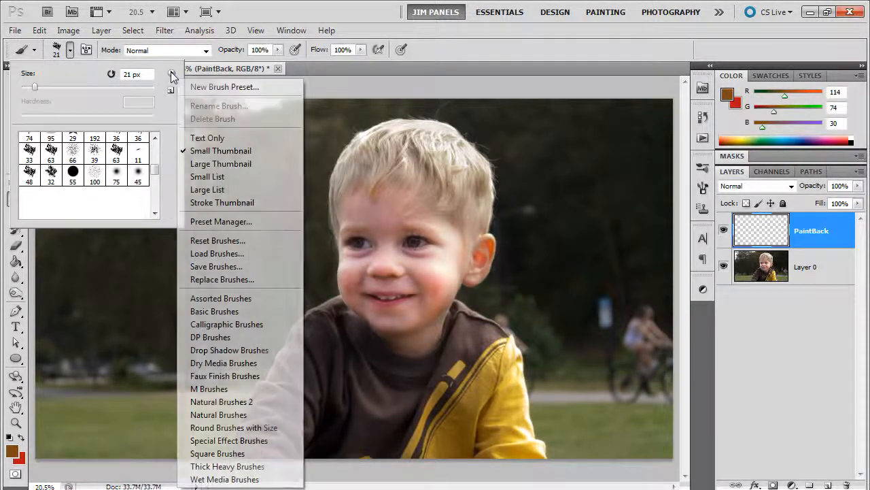
{"action": "mouse_move", "coordinate": [230, 253]}
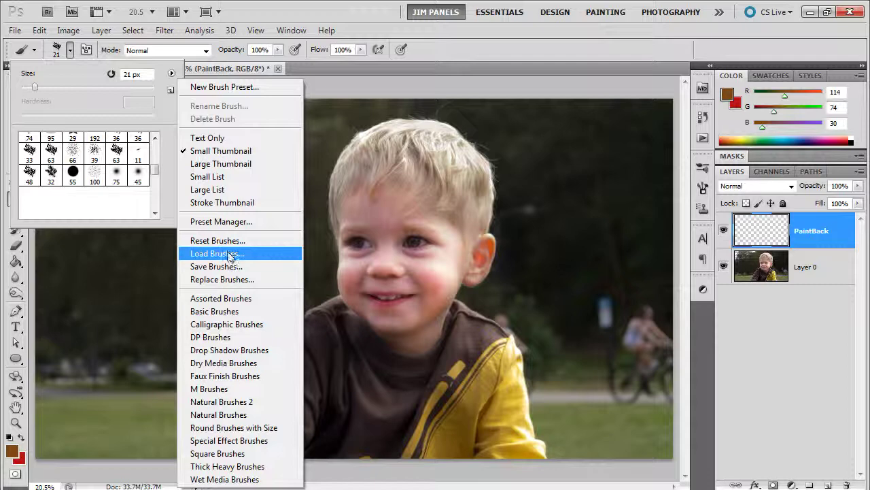
{"action": "left_click", "coordinate": [215, 253]}
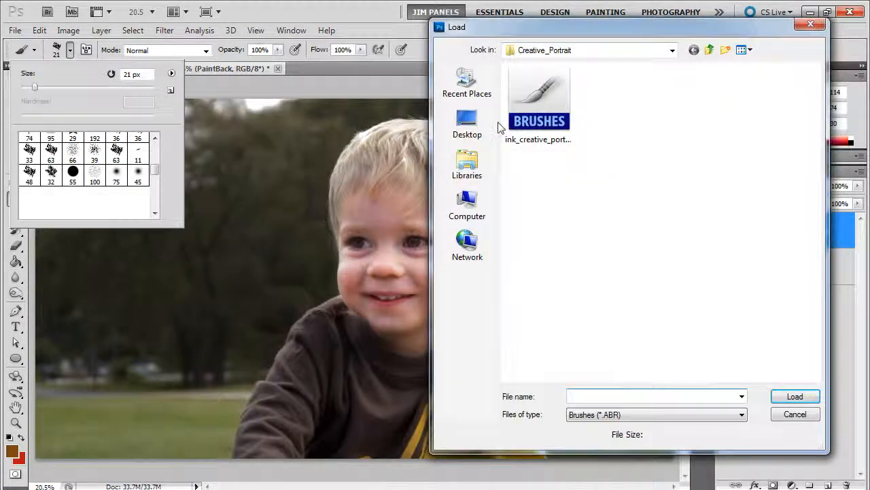
{"action": "left_click", "coordinate": [538, 99]}
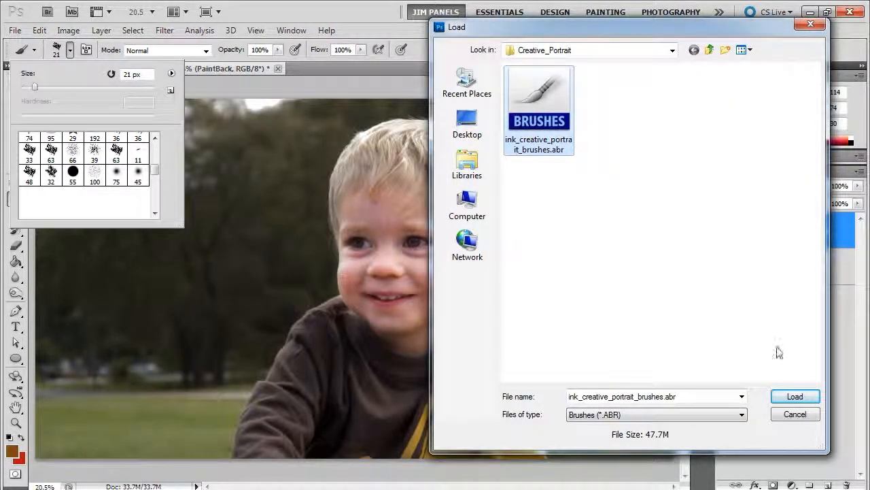
{"action": "left_click", "coordinate": [795, 395]}
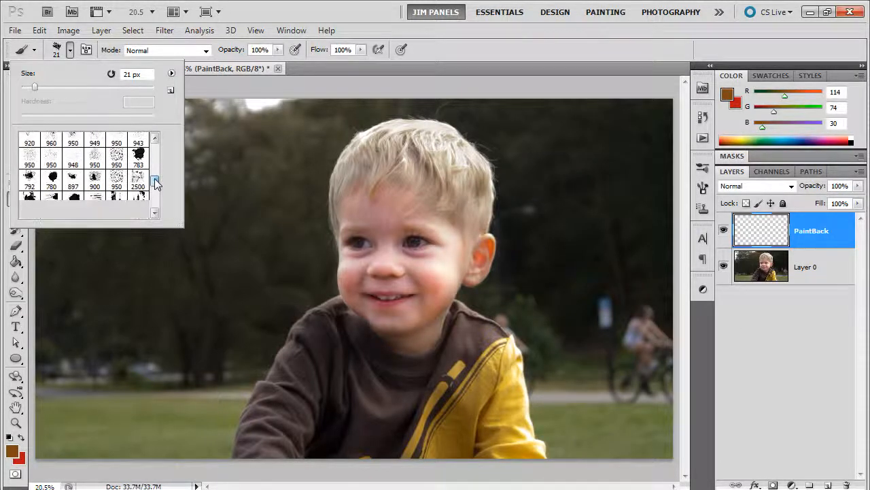
Re-enable Shape Dynamics and Scattering for the large ink brush.
{"action": "scroll", "scroll_direction": "down", "scroll_amount": 3}
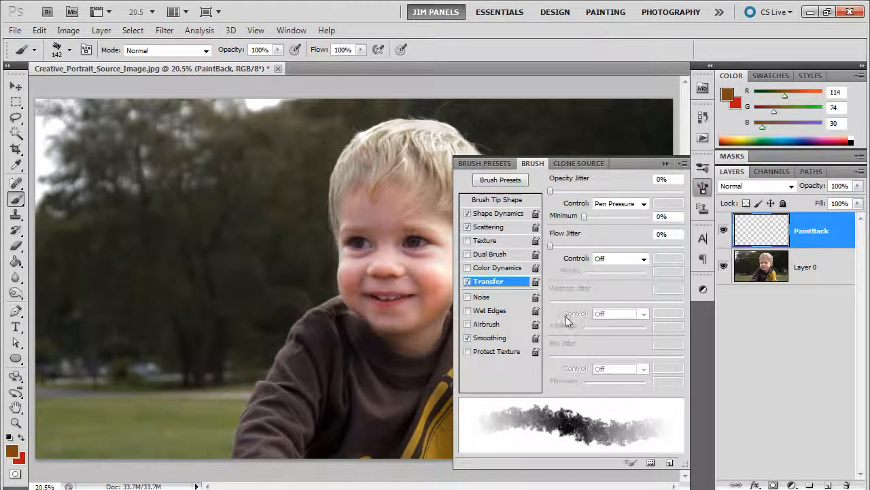
{"action": "mouse_move", "coordinate": [580, 379]}
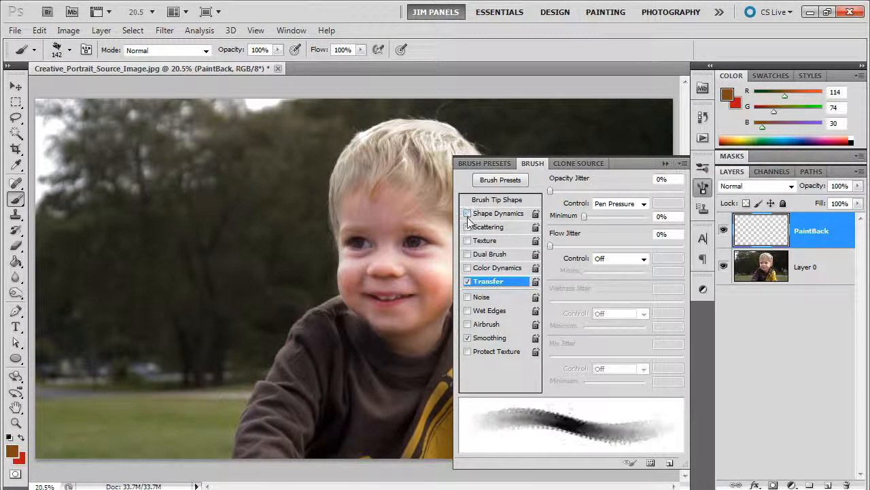
{"action": "left_click", "coordinate": [466, 226]}
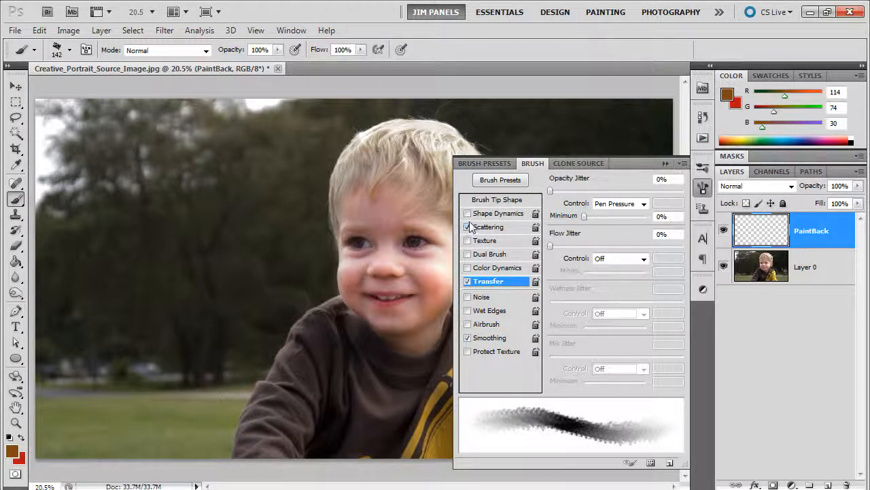
{"action": "left_click", "coordinate": [467, 213]}
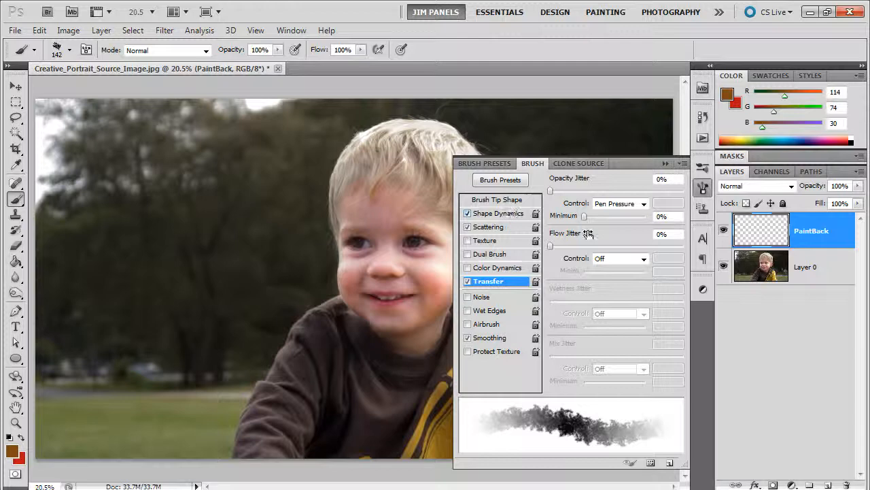
{"action": "mouse_move", "coordinate": [629, 211]}
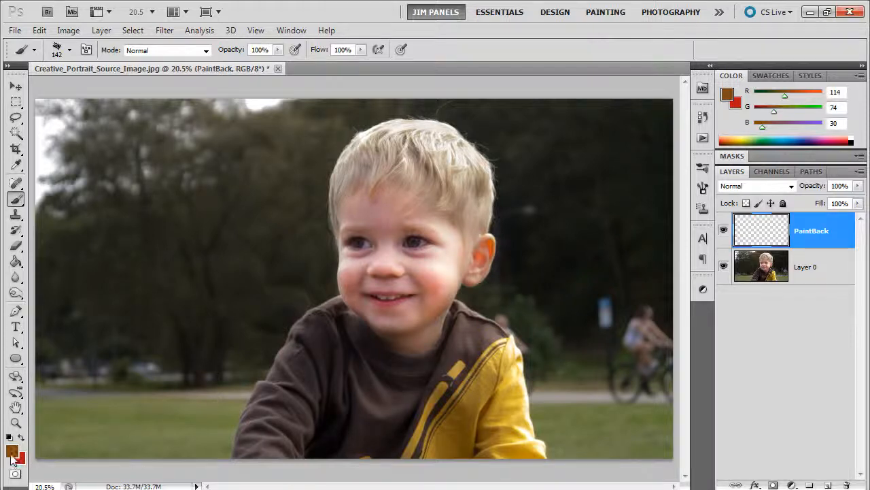
Paint an orange ink patch over the boy's cheek.
{"action": "left_click", "coordinate": [12, 445]}
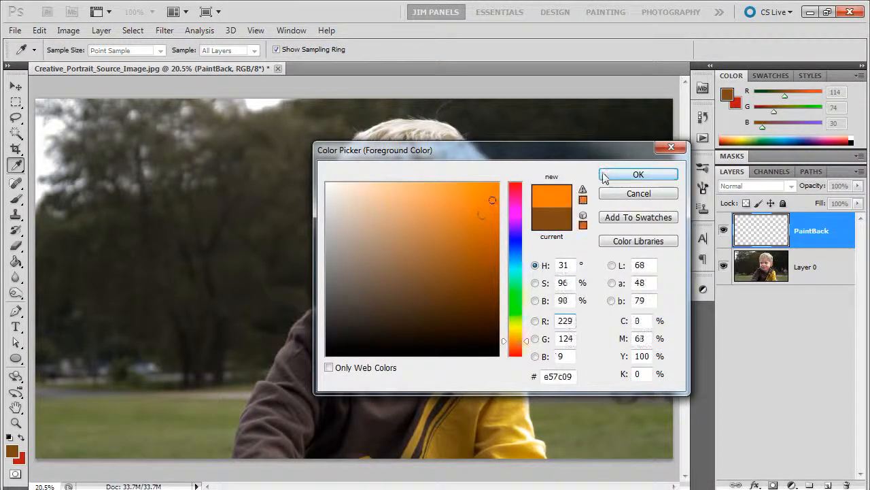
{"action": "left_click", "coordinate": [638, 174]}
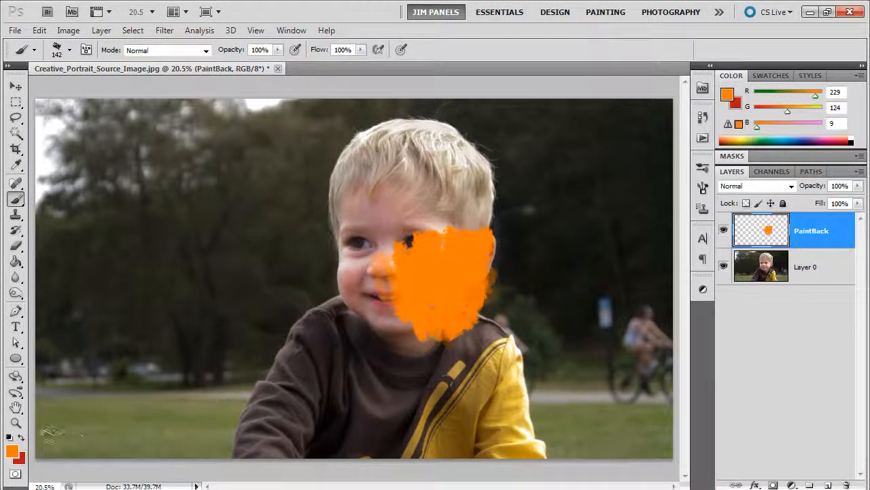
{"action": "left_click_drag", "start_coordinate": [408, 292], "coordinate": [442, 306]}
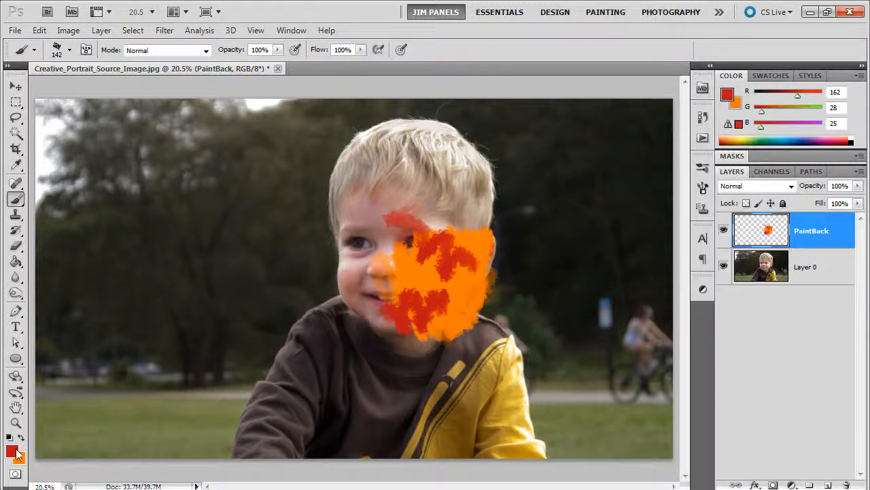
Switch the foreground colour through deep blue, purple and then green.
{"action": "left_click", "coordinate": [13, 450]}
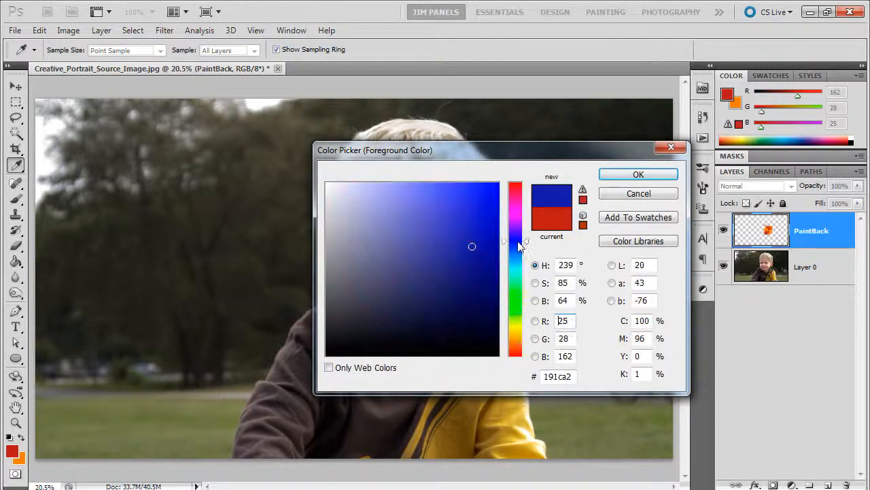
{"action": "left_click", "coordinate": [638, 174]}
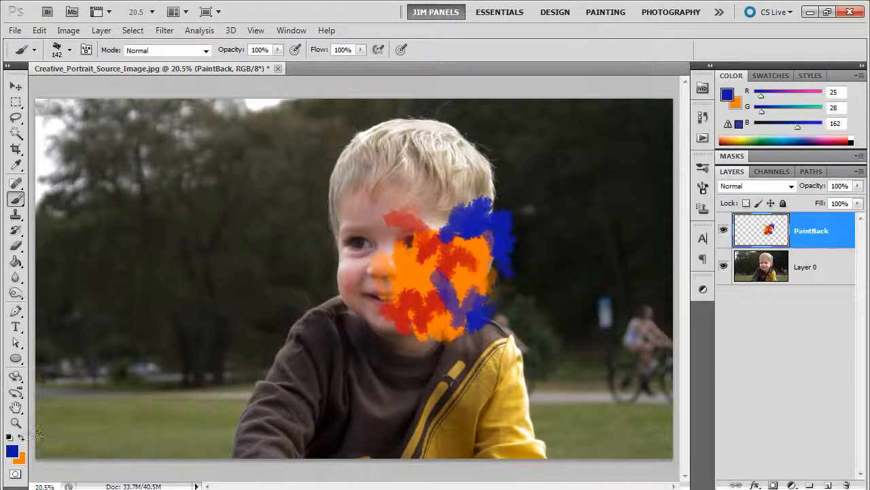
{"action": "left_click", "coordinate": [10, 446]}
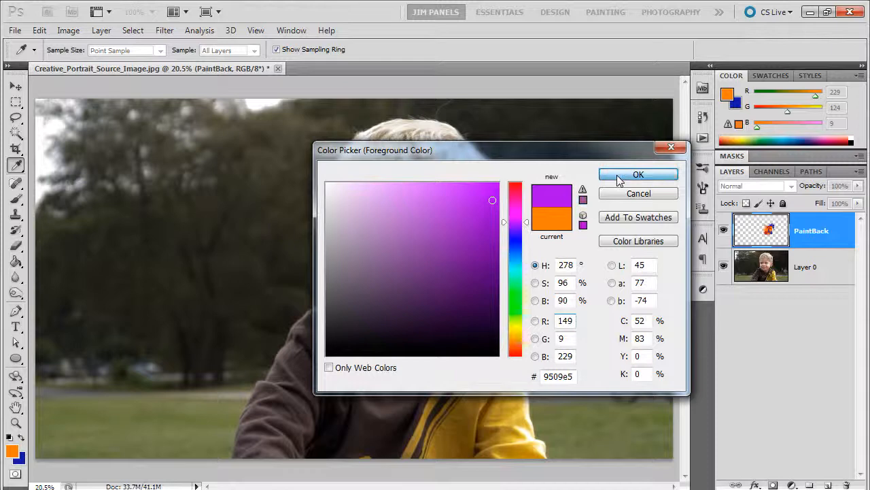
{"action": "left_click", "coordinate": [639, 174]}
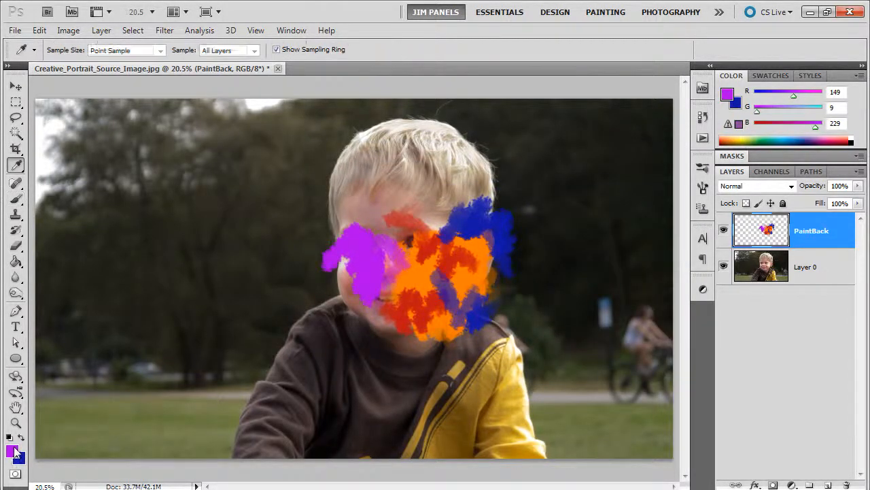
{"action": "left_click", "coordinate": [9, 448]}
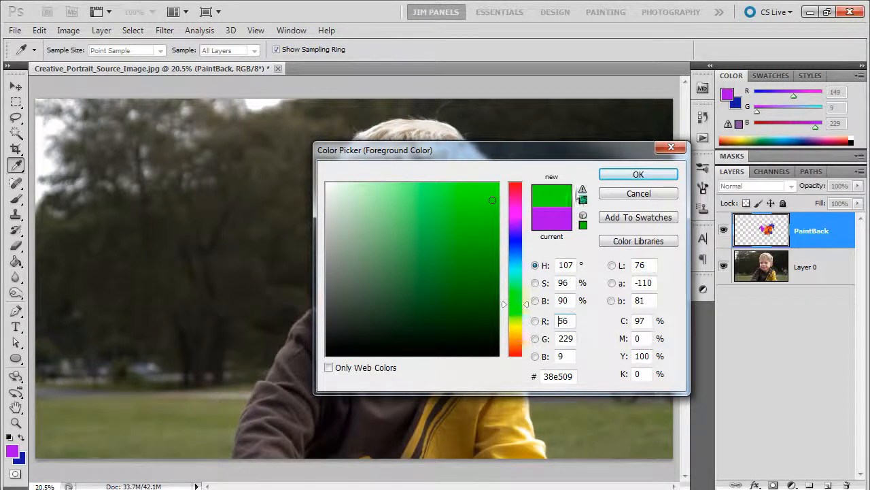
{"action": "left_click", "coordinate": [637, 174]}
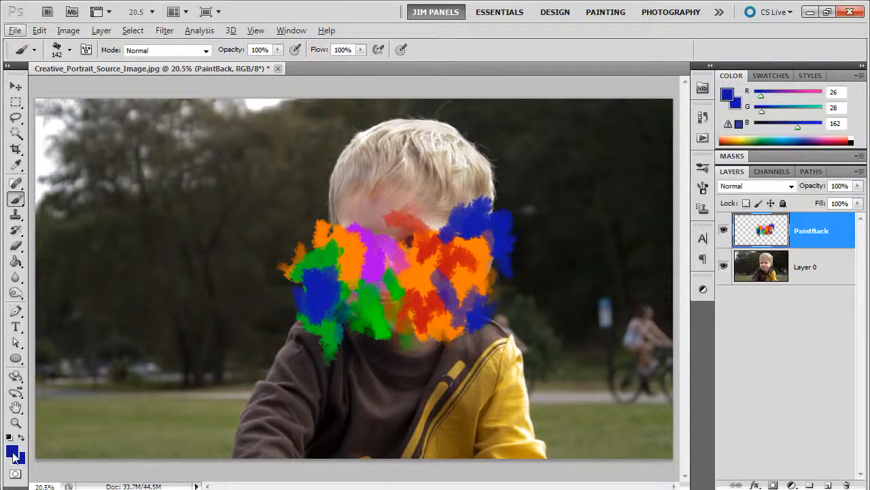
Paint yellow daubs and further multicoloured strokes across the boy's face.
{"action": "left_click", "coordinate": [13, 448]}
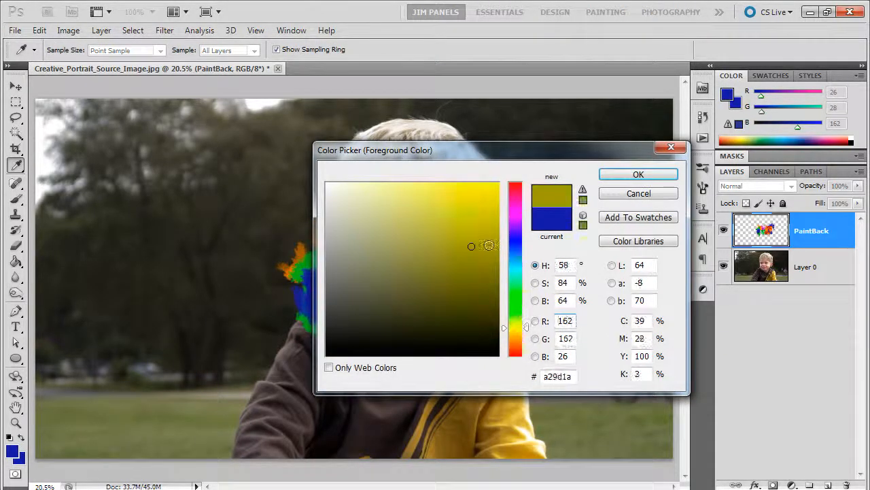
{"action": "left_click", "coordinate": [639, 174]}
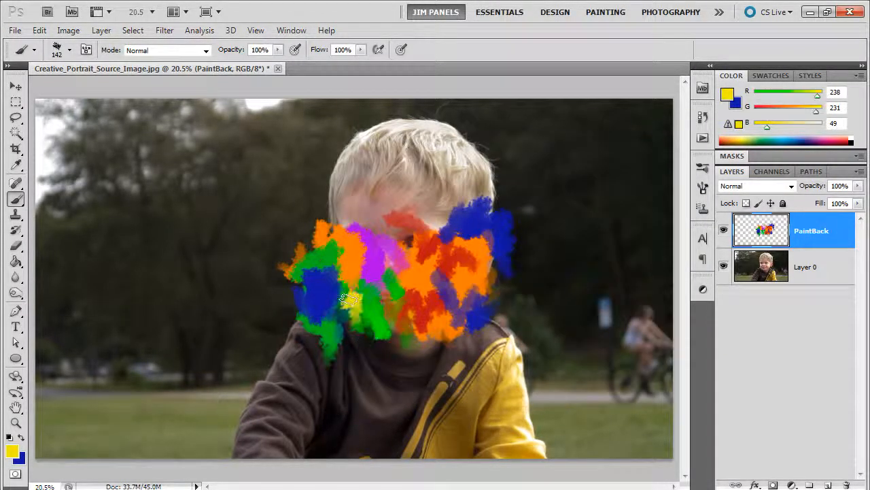
{"action": "left_click_drag", "start_coordinate": [353, 299], "coordinate": [394, 217]}
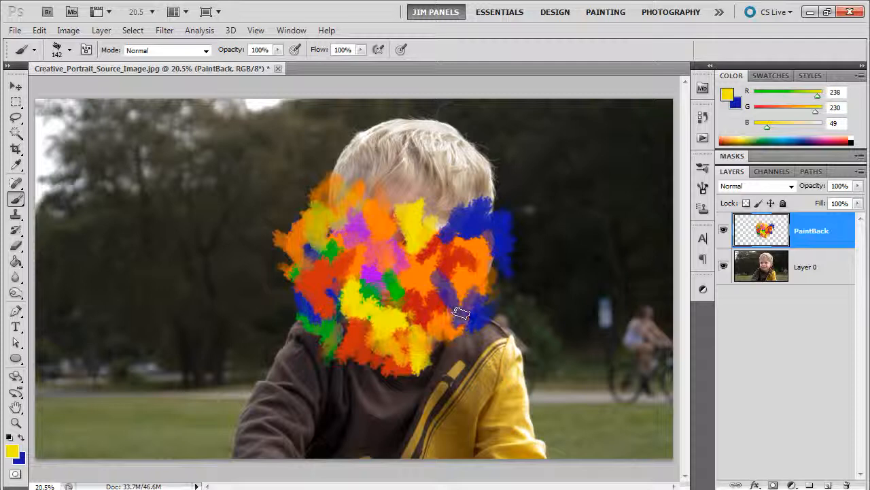
{"action": "left_click_drag", "start_coordinate": [462, 313], "coordinate": [571, 190]}
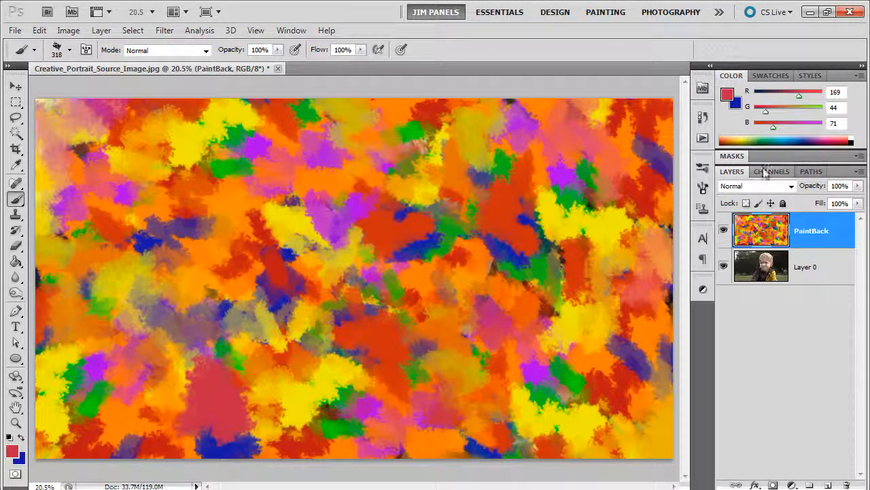
Preview PaintBack in Overlay blend mode, then set it back to Normal.
{"action": "left_click", "coordinate": [755, 186]}
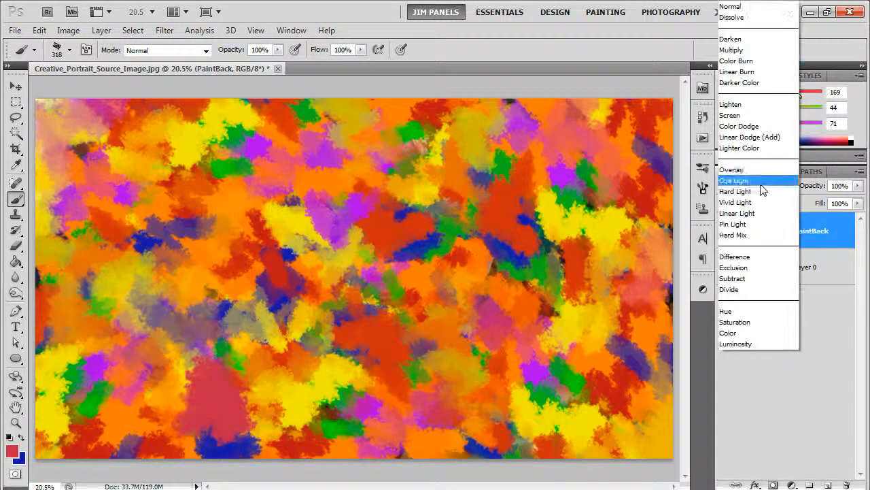
{"action": "left_click", "coordinate": [732, 170]}
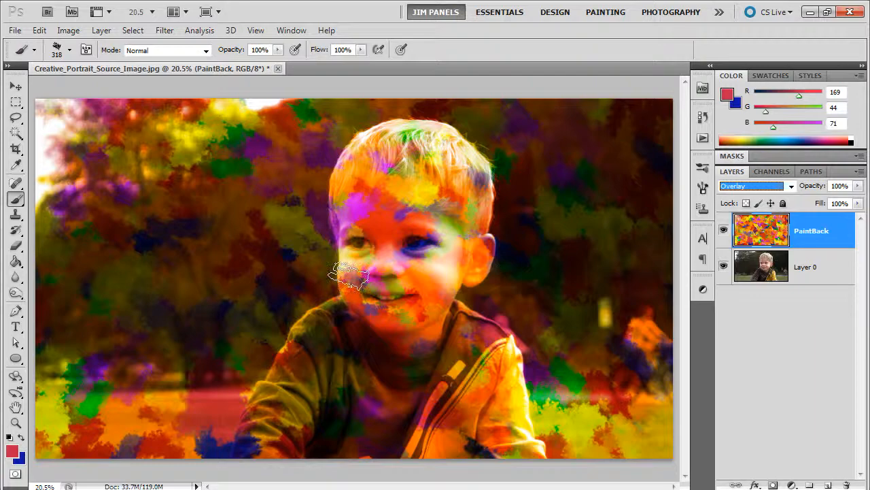
{"action": "left_click", "coordinate": [756, 185]}
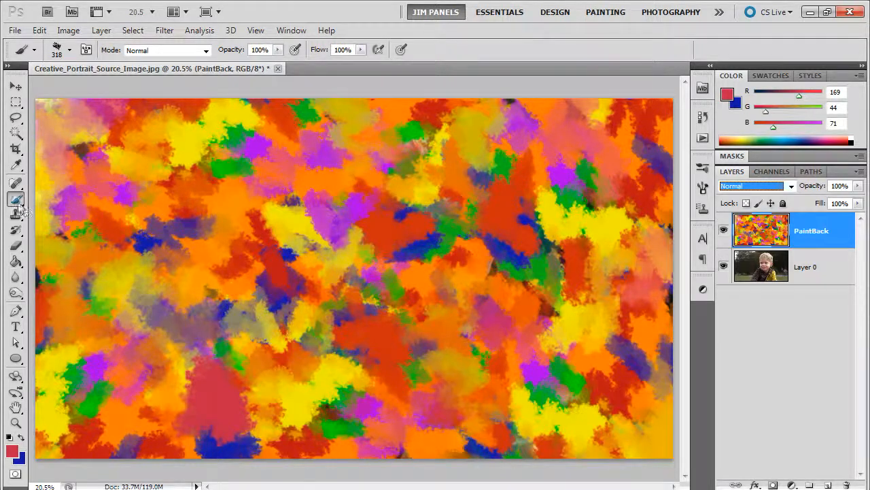
Choose the Mixer Brush (Wet 80%, Load 75%, Mix 90%) and blend the upper-centre daubs.
{"action": "left_click", "coordinate": [10, 199]}
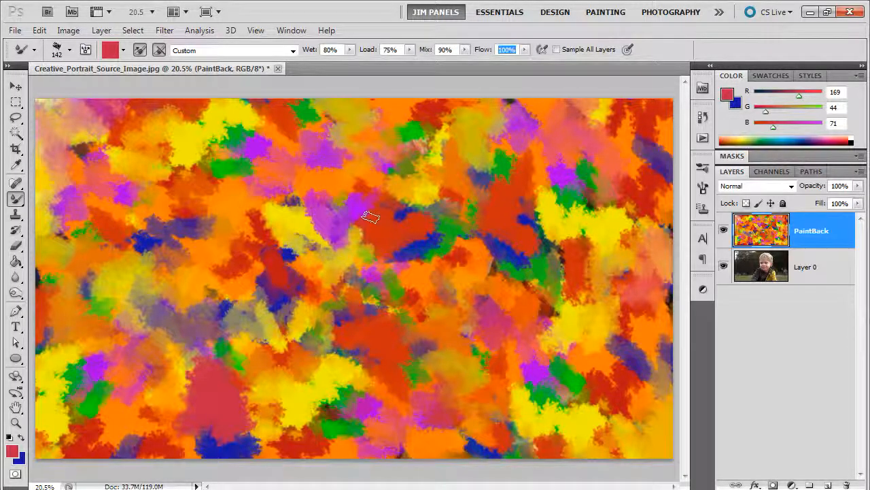
{"action": "left_click", "coordinate": [359, 224]}
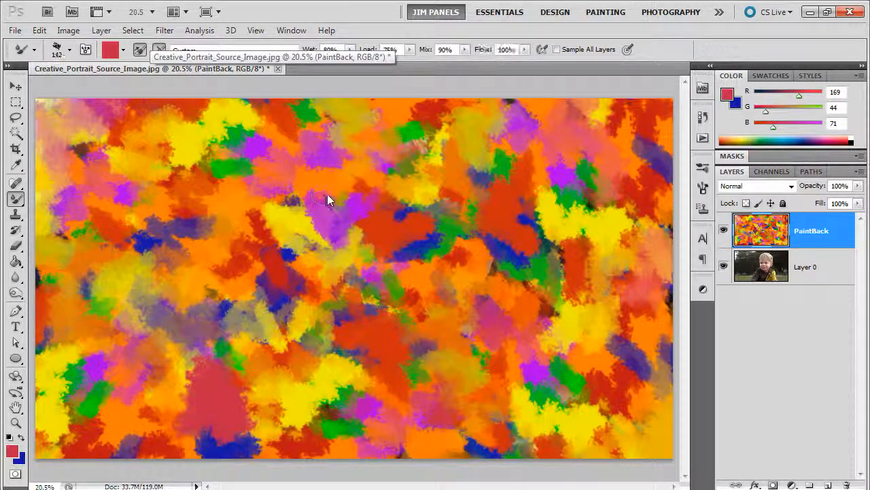
{"action": "left_click_drag", "start_coordinate": [329, 199], "coordinate": [361, 231]}
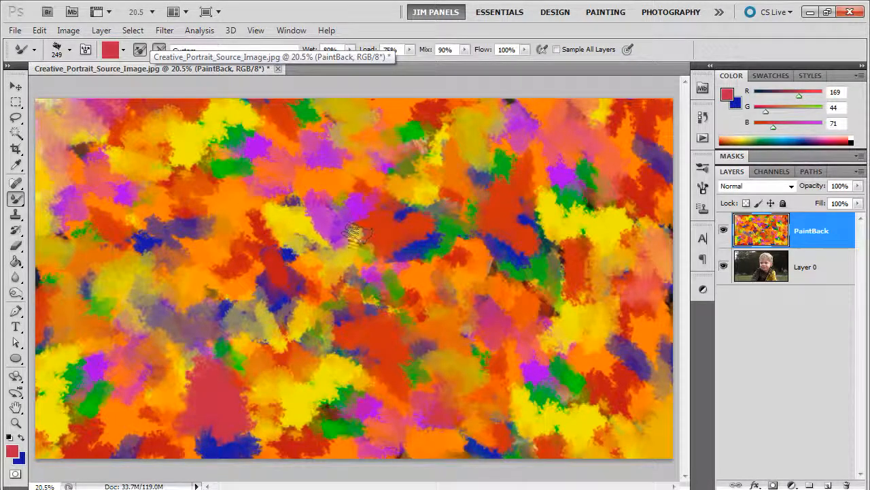
{"action": "left_click_drag", "start_coordinate": [361, 231], "coordinate": [408, 248]}
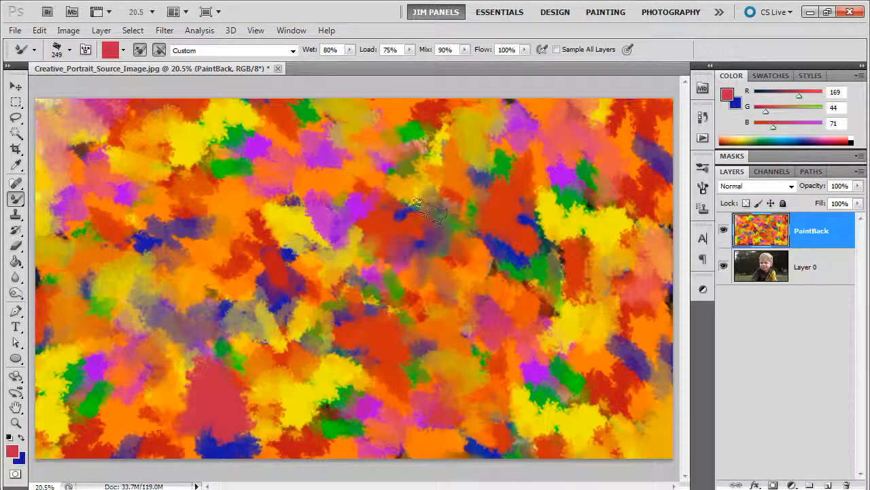
{"action": "left_click_drag", "start_coordinate": [419, 210], "coordinate": [354, 178]}
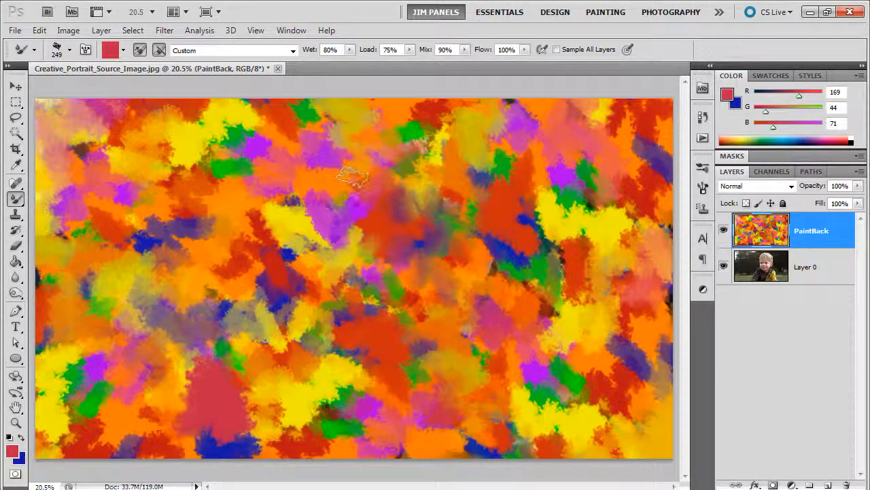
{"action": "left_click_drag", "start_coordinate": [354, 177], "coordinate": [292, 204]}
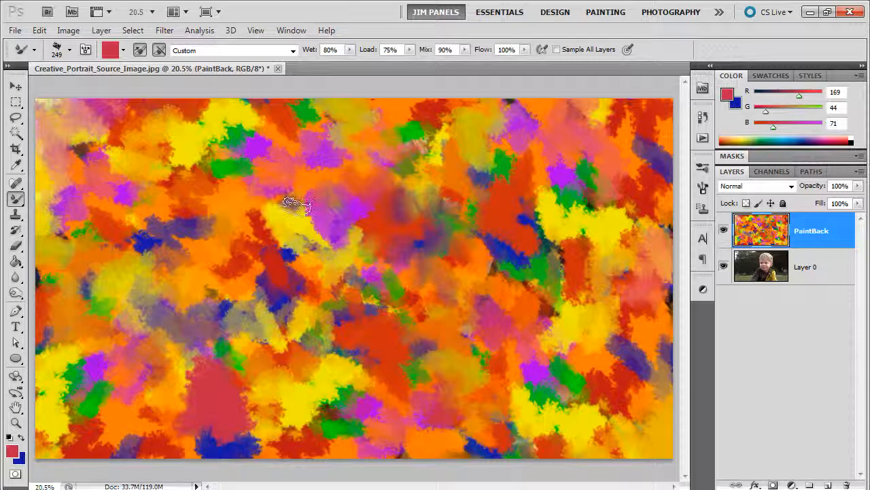
{"action": "left_click_drag", "start_coordinate": [296, 203], "coordinate": [374, 228]}
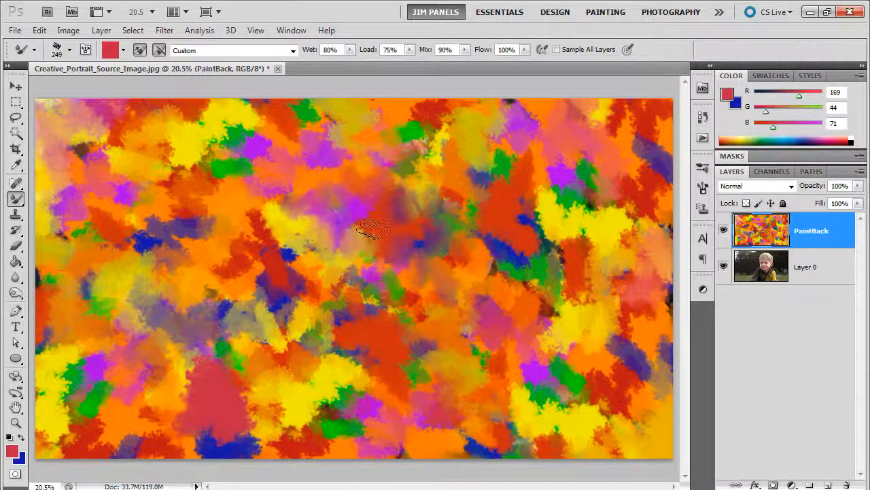
Smear the colours through the centre, left, right and lower areas of the canvas.
{"action": "left_click_drag", "start_coordinate": [374, 231], "coordinate": [279, 258]}
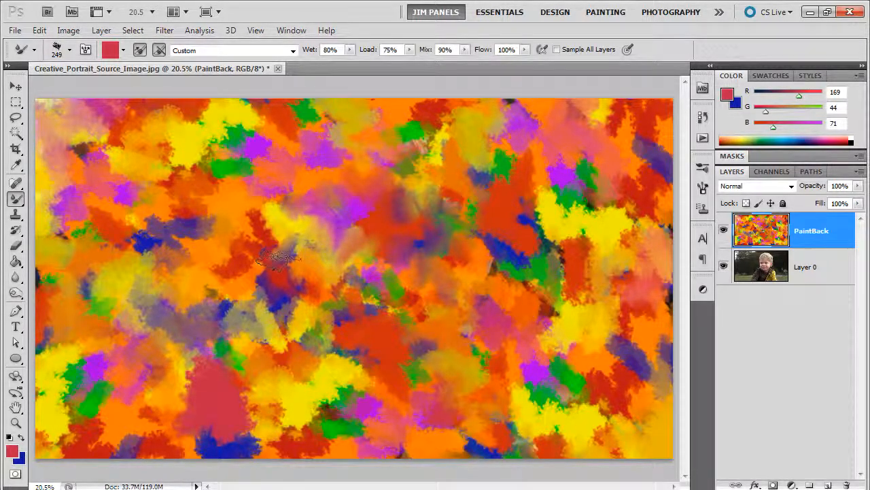
{"action": "left_click_drag", "start_coordinate": [275, 259], "coordinate": [255, 217]}
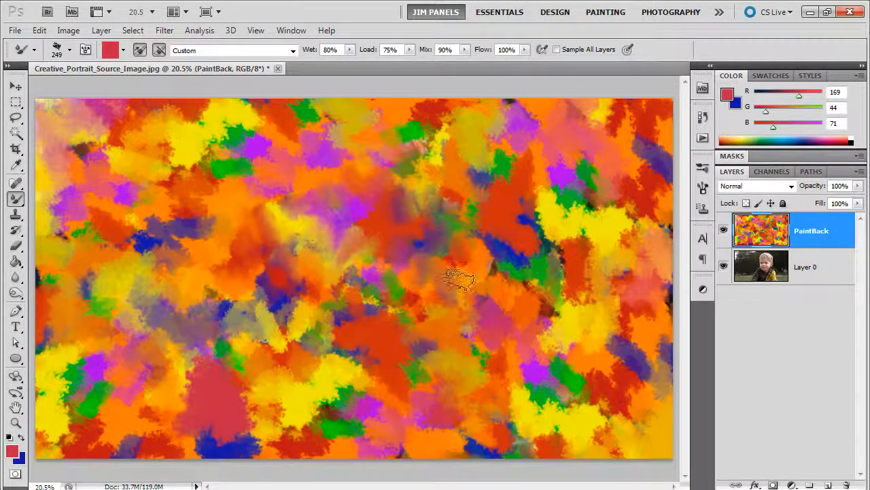
{"action": "left_click_drag", "start_coordinate": [462, 279], "coordinate": [544, 354]}
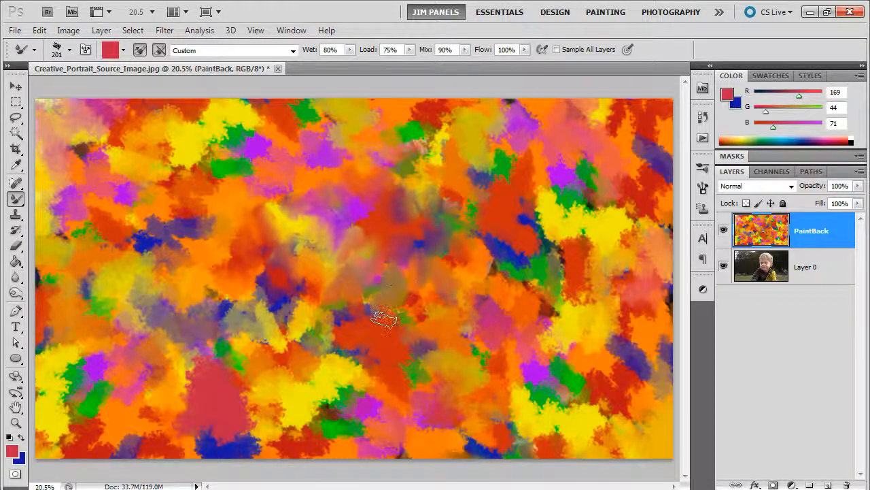
{"action": "left_click_drag", "start_coordinate": [380, 320], "coordinate": [455, 292]}
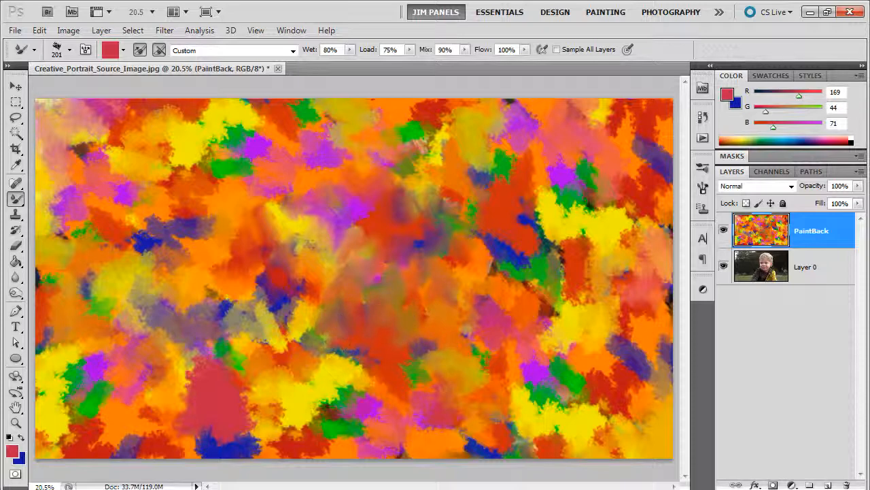
{"action": "left_click", "coordinate": [282, 349]}
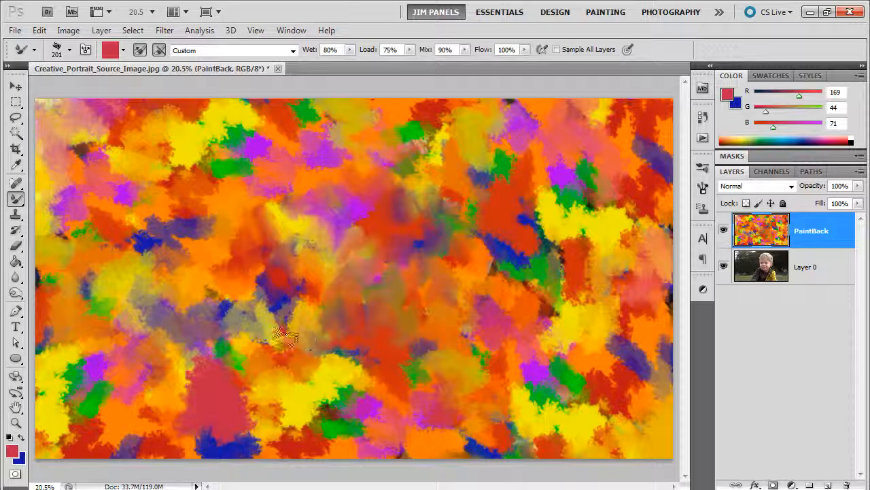
{"action": "left_click_drag", "start_coordinate": [286, 333], "coordinate": [306, 286]}
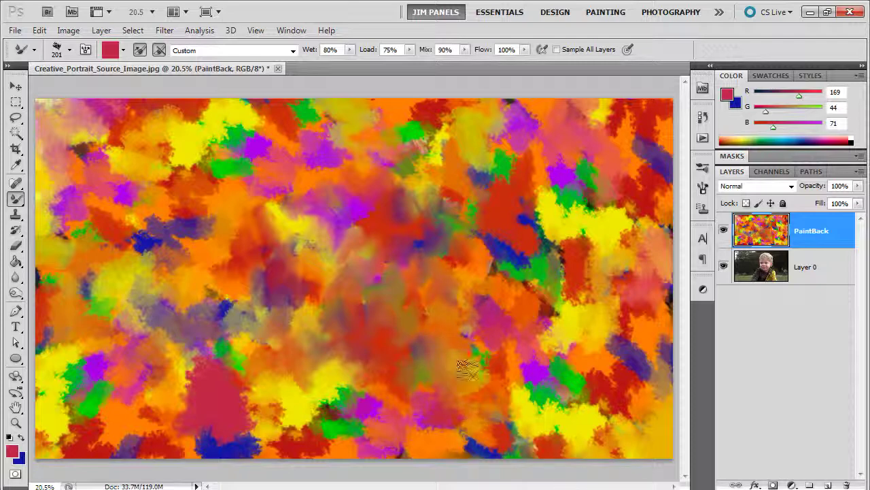
{"action": "left_click_drag", "start_coordinate": [470, 371], "coordinate": [467, 337]}
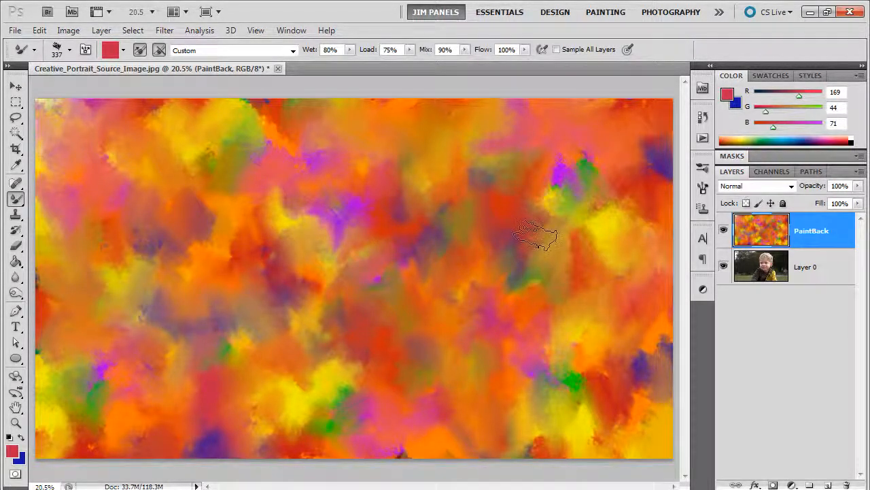
Set PaintBack to Overlay and preview a brighter image in Brightness/Contrast.
{"action": "left_click", "coordinate": [756, 186]}
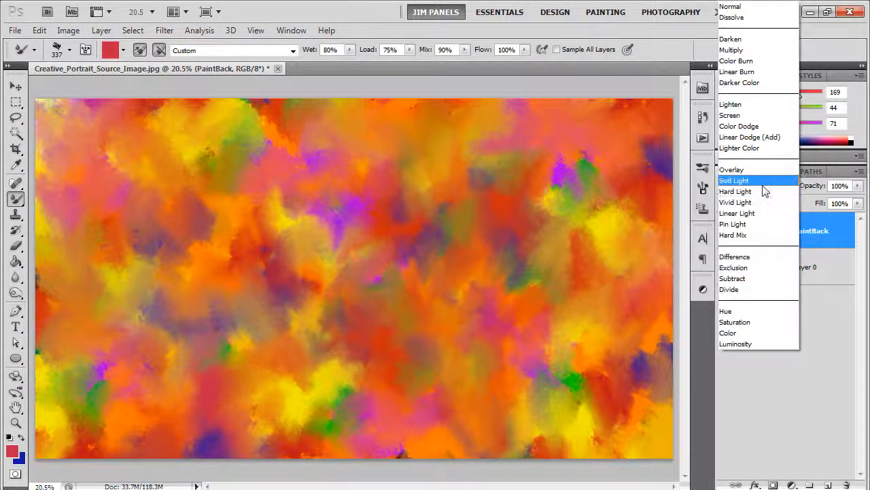
{"action": "left_click", "coordinate": [731, 170]}
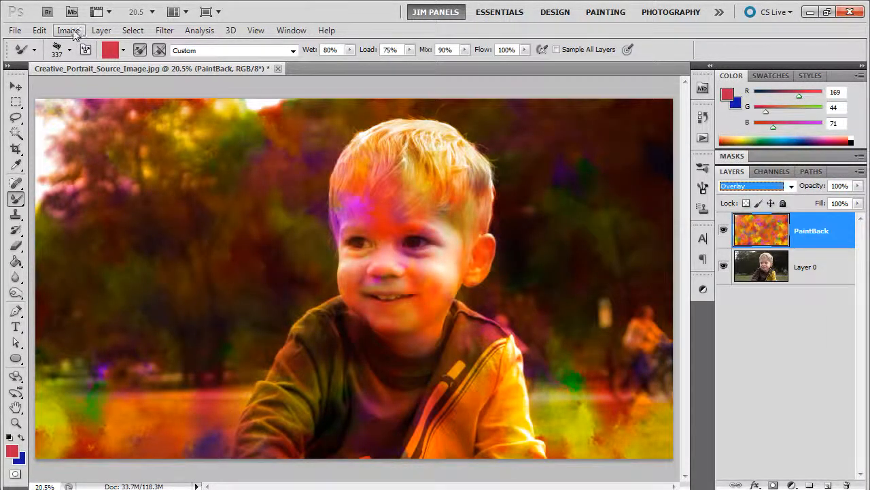
{"action": "left_click", "coordinate": [68, 29]}
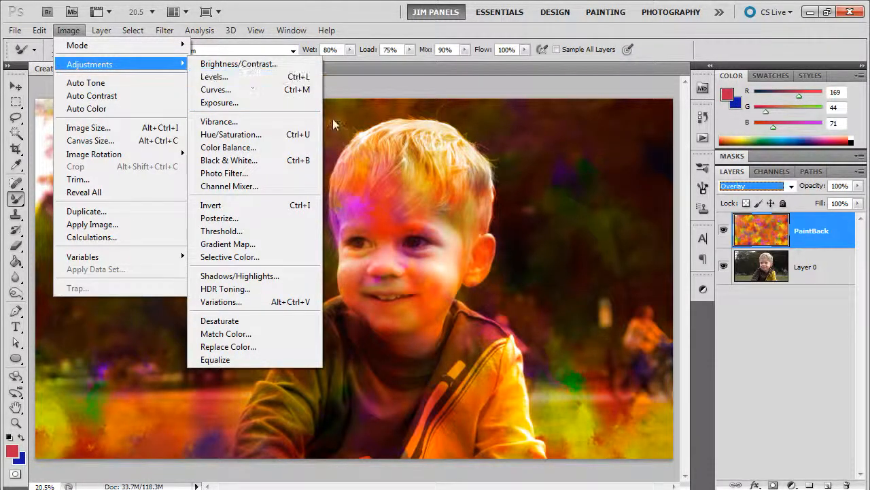
{"action": "left_click", "coordinate": [238, 63]}
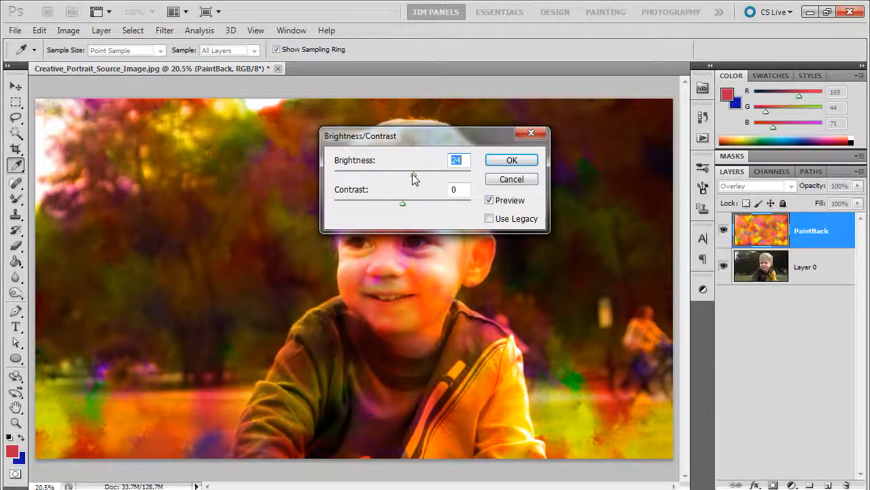
{"action": "left_click_drag", "start_coordinate": [361, 135], "coordinate": [479, 101]}
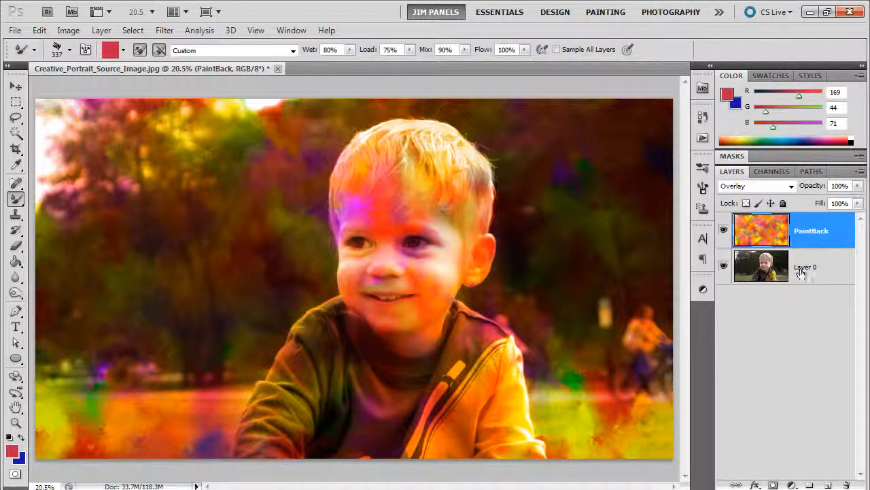
{"action": "mouse_move", "coordinate": [820, 472]}
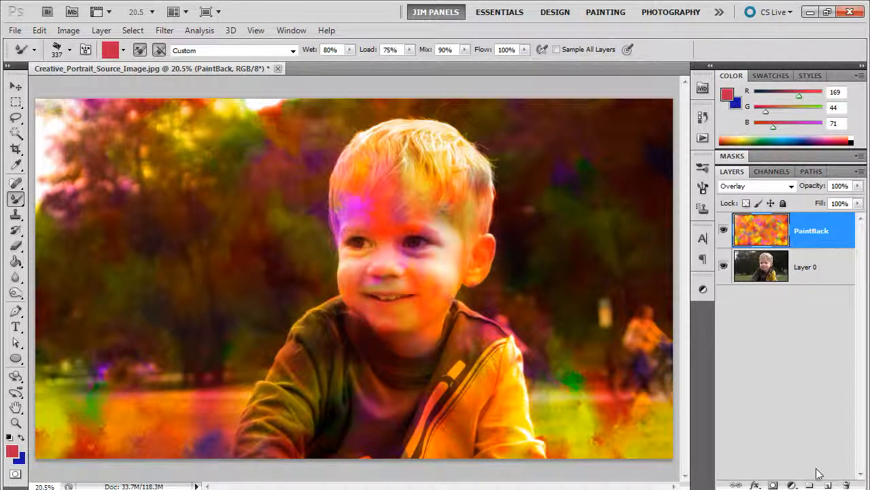
Add a new SketchLines layer and pick the Oil Pastel Large brush tip.
{"action": "left_click", "coordinate": [814, 483]}
{"action": "type", "text": "SketchLines"}
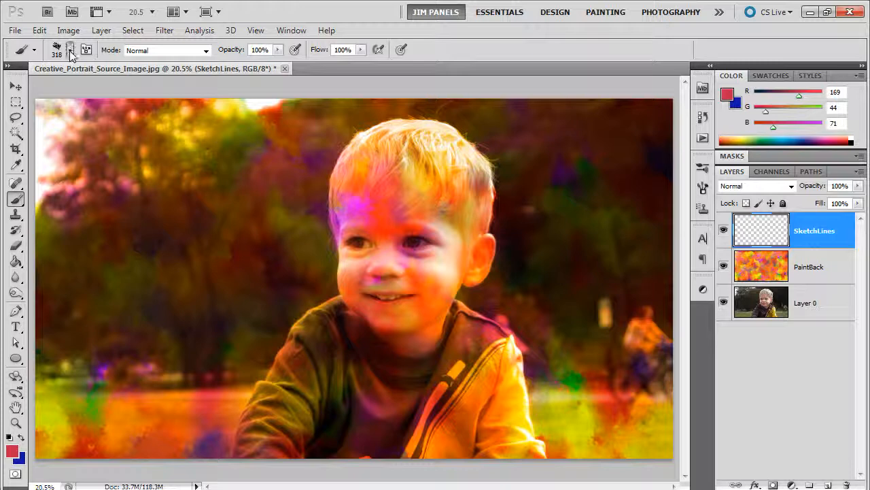
{"action": "left_click", "coordinate": [71, 50]}
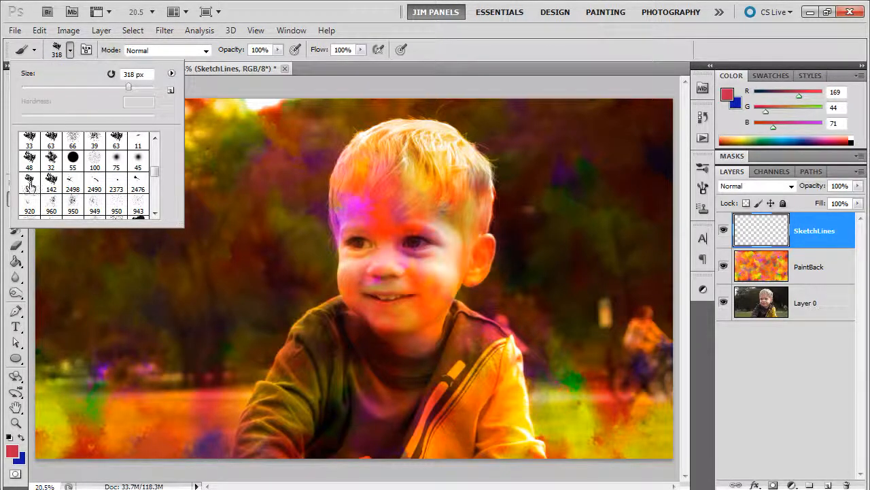
{"action": "mouse_move", "coordinate": [30, 184]}
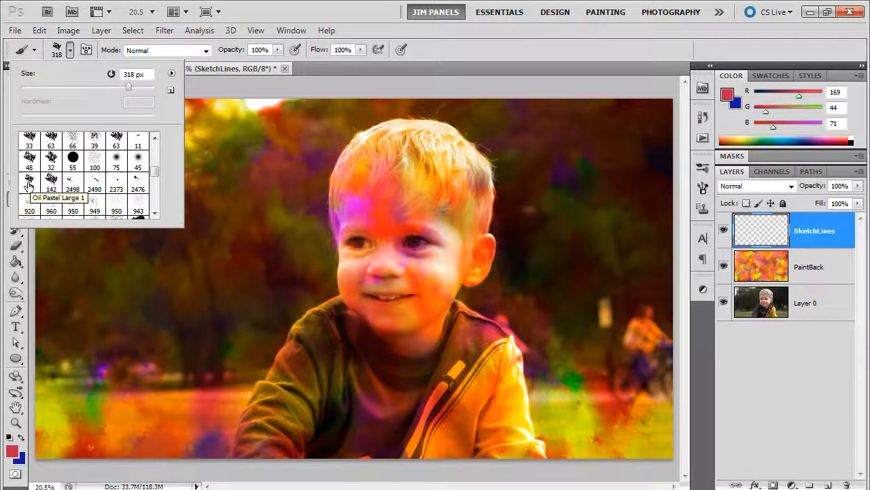
{"action": "left_click", "coordinate": [29, 189]}
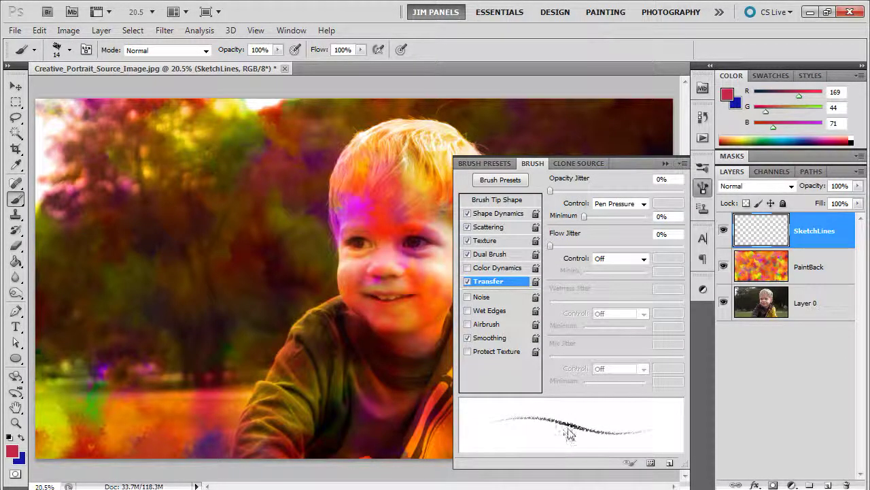
{"action": "mouse_move", "coordinate": [605, 431]}
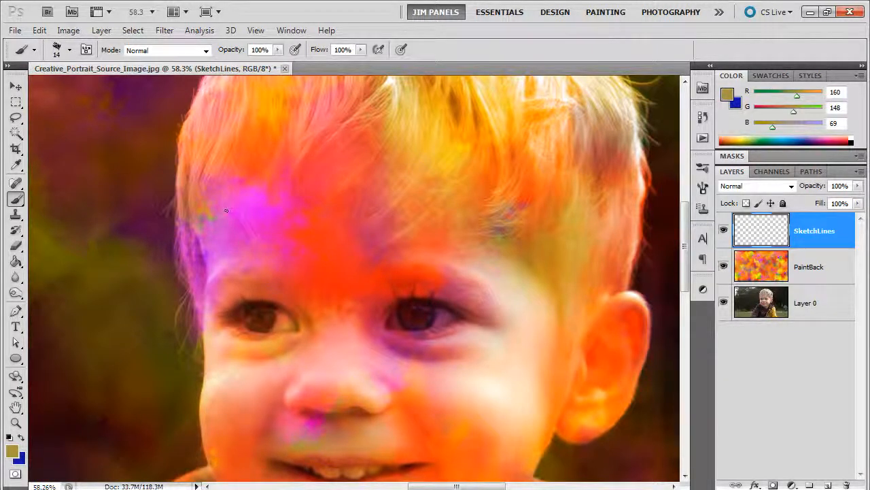
Hatch oil-pastel strokes across the forehead, then between the eyes and down the left cheek.
{"action": "left_click_drag", "start_coordinate": [228, 211], "coordinate": [283, 224]}
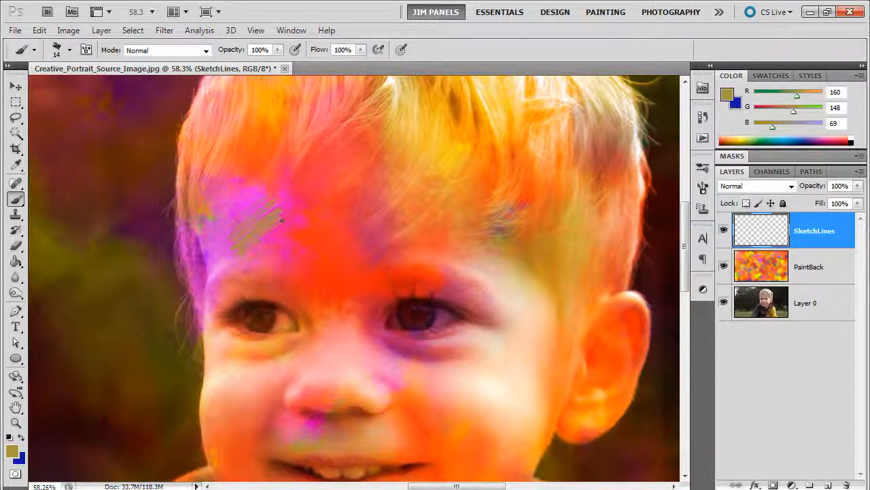
{"action": "left_click_drag", "start_coordinate": [245, 224], "coordinate": [286, 245]}
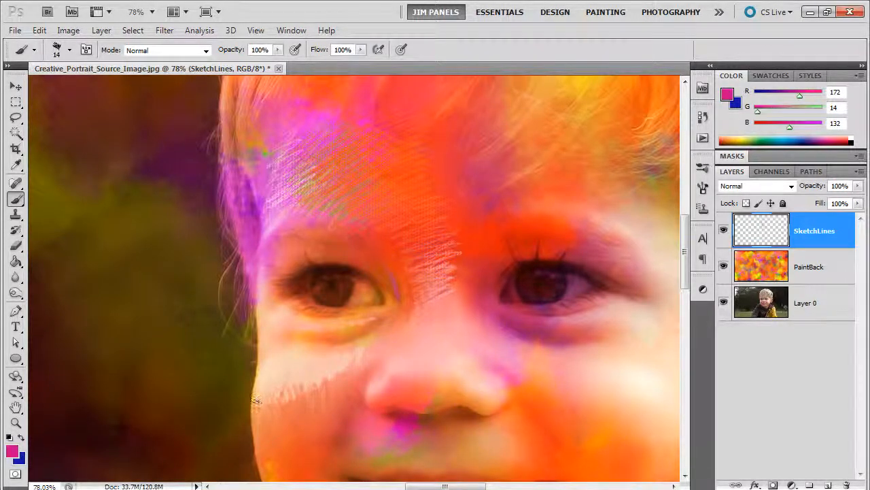
{"action": "left_click_drag", "start_coordinate": [258, 398], "coordinate": [312, 408]}
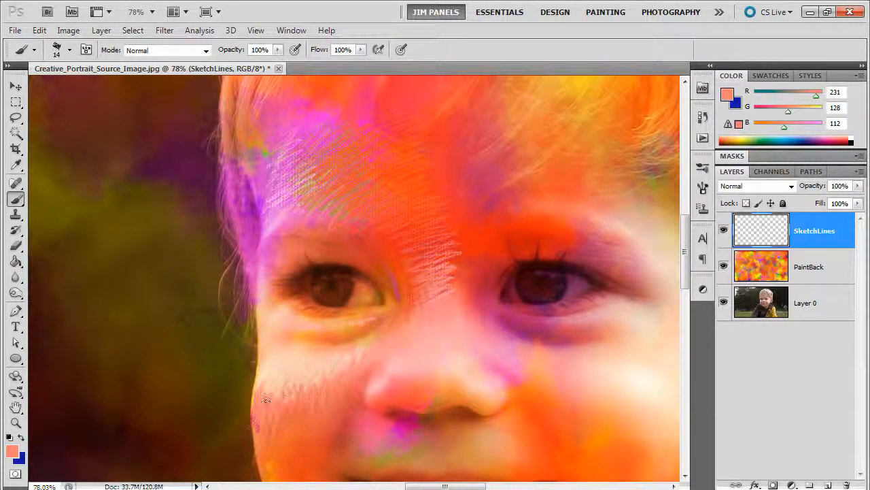
{"action": "left_click_drag", "start_coordinate": [258, 394], "coordinate": [278, 408]}
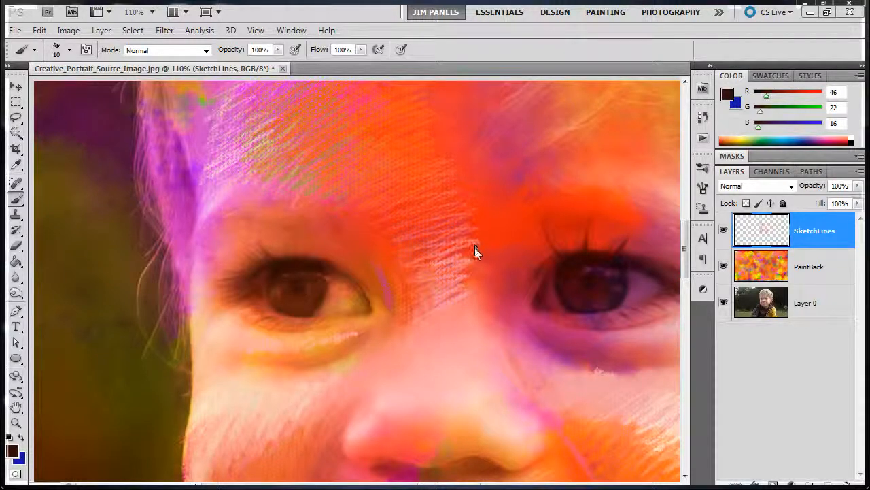
{"action": "mouse_move", "coordinate": [489, 239]}
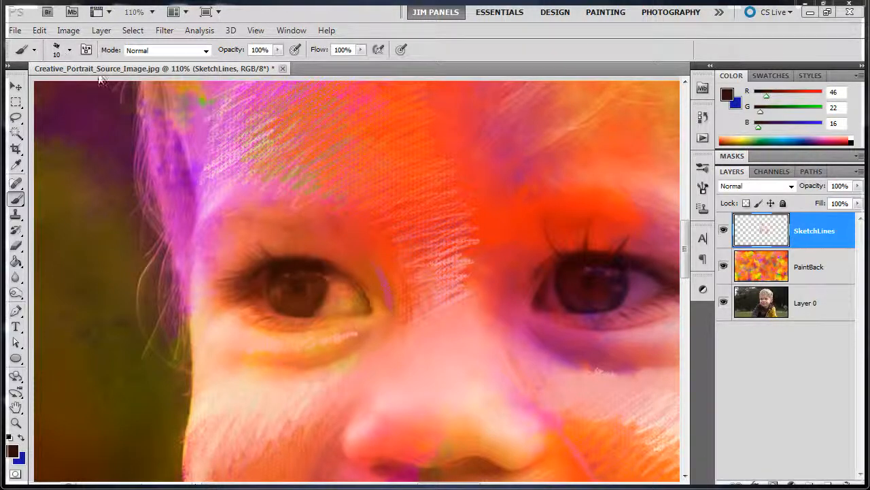
{"action": "mouse_move", "coordinate": [339, 245]}
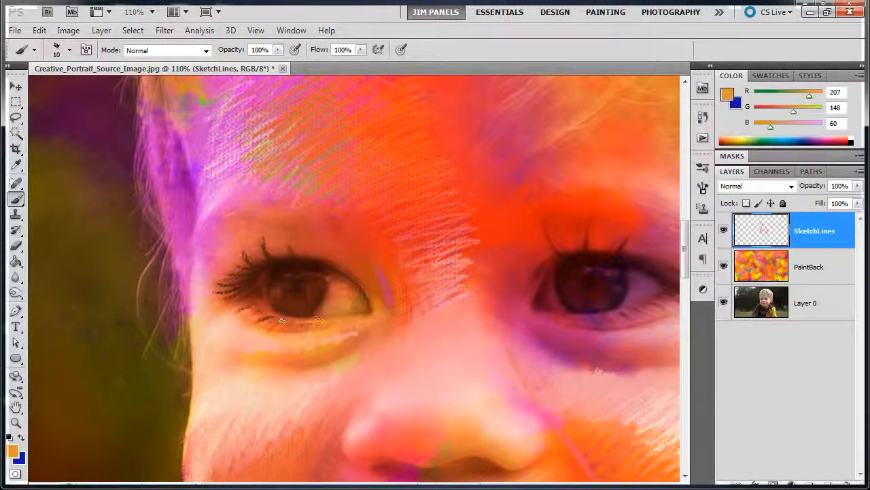
Draw dark lash lines around the left eye and light highlights inside it.
{"action": "left_click_drag", "start_coordinate": [285, 320], "coordinate": [381, 330]}
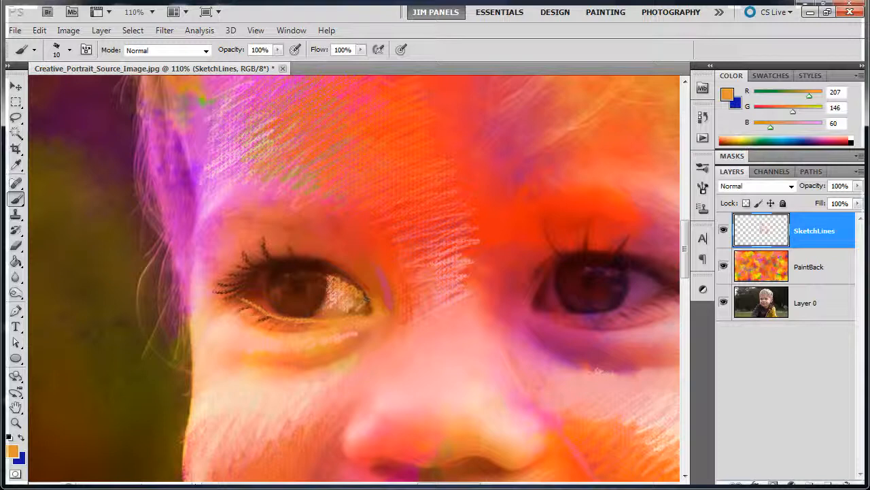
{"action": "left_click_drag", "start_coordinate": [258, 286], "coordinate": [259, 319]}
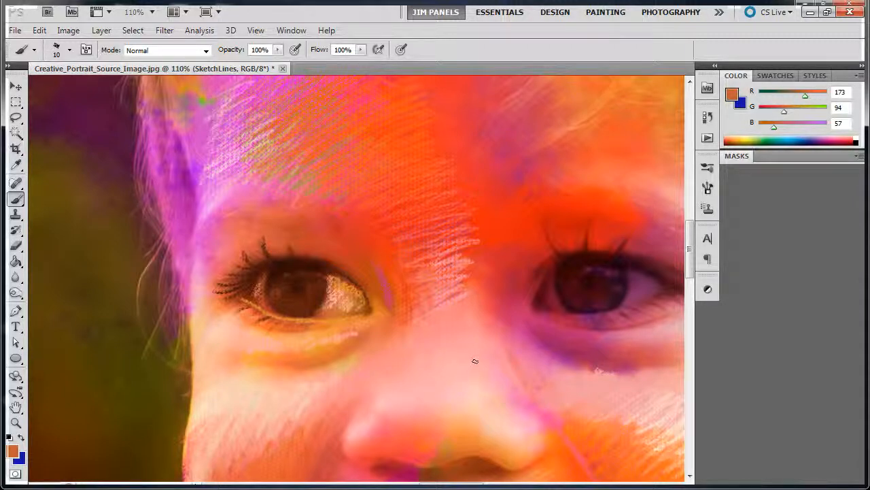
Scroll down in the right-hand panel area.
{"action": "scroll", "scroll_direction": "down", "scroll_amount": 3}
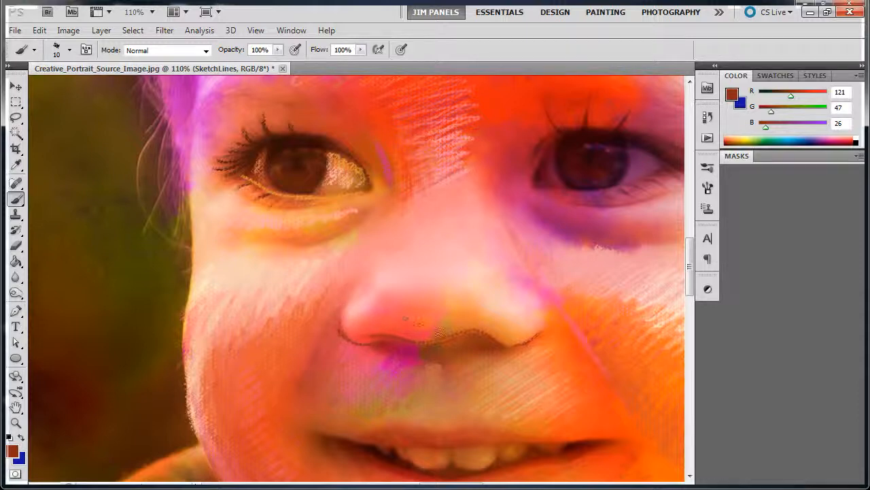
Paint a dark reddish-brown stroke along the nostril area under the boy's nose.
{"action": "left_click_drag", "start_coordinate": [439, 333], "coordinate": [472, 352]}
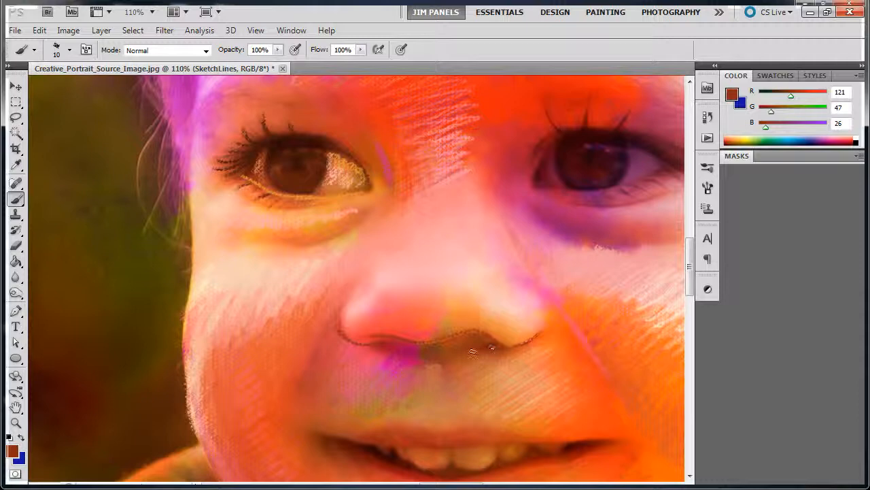